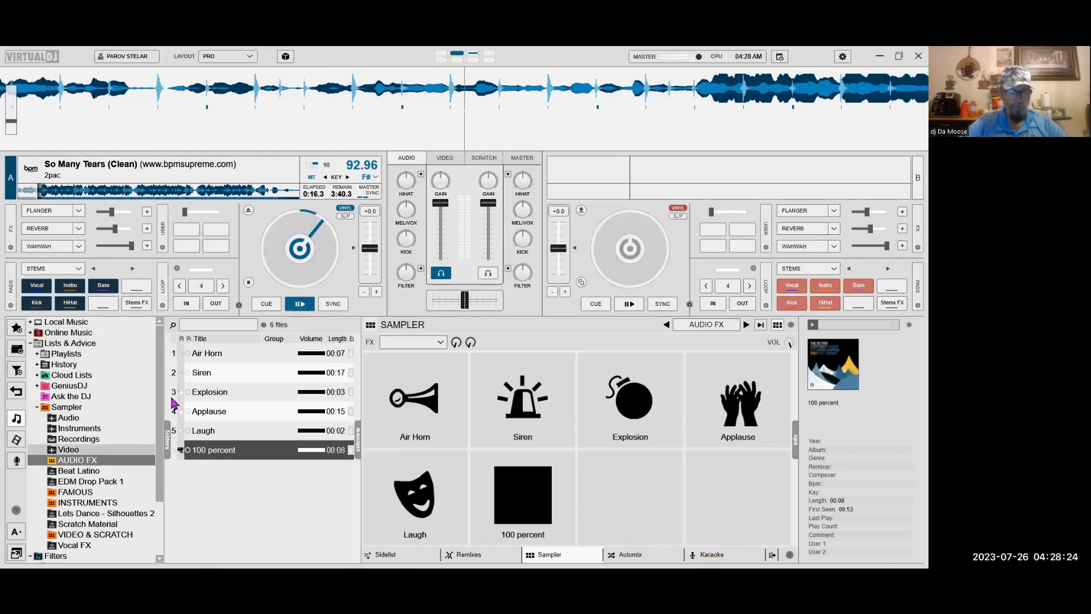
Close VirtualDJ and select the VirtualDJ 2021 shortcut on the desktop.
{"action": "left_click", "coordinate": [55, 321]}
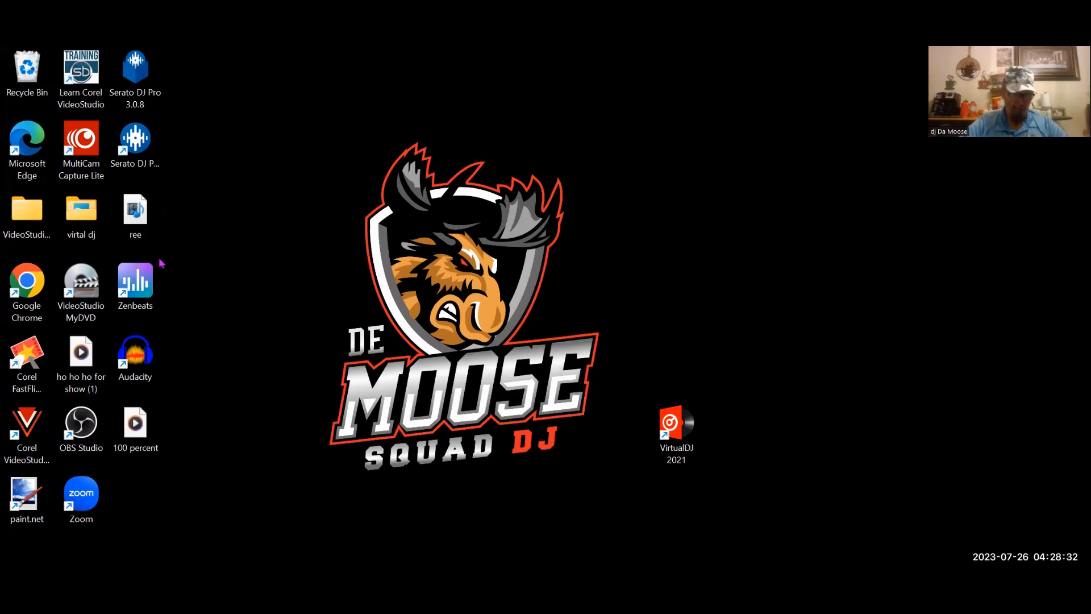
{"action": "mouse_move", "coordinate": [691, 534]}
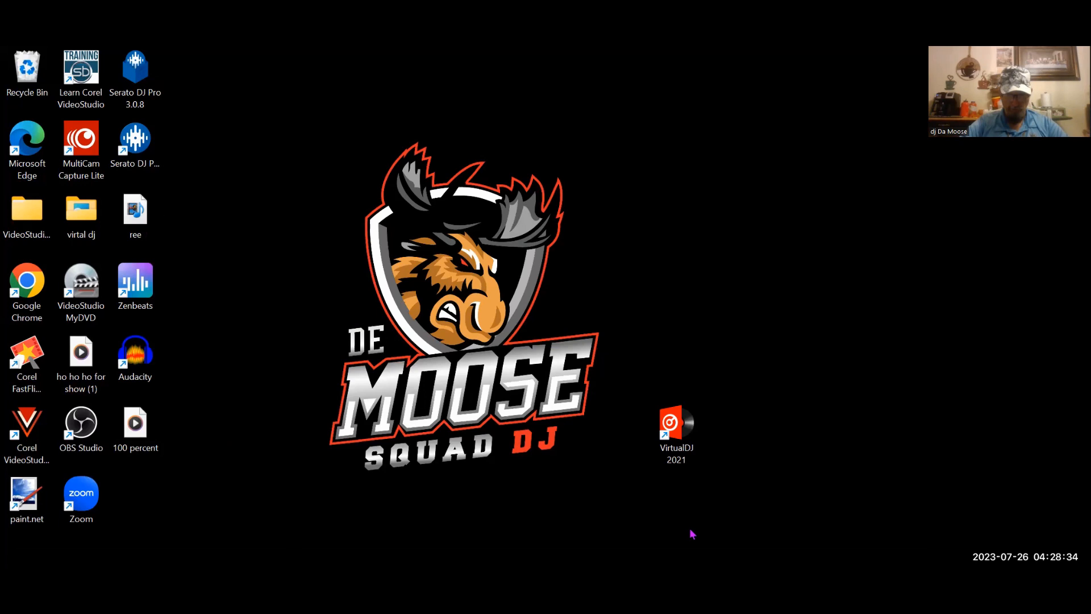
{"action": "left_click", "coordinate": [675, 426]}
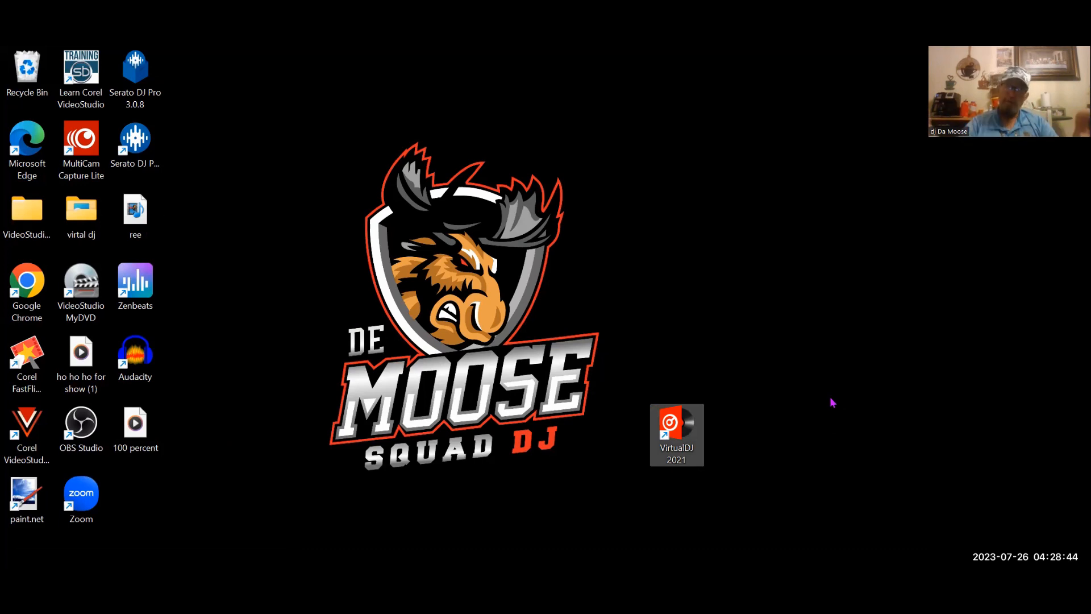
{"action": "mouse_move", "coordinate": [775, 475]}
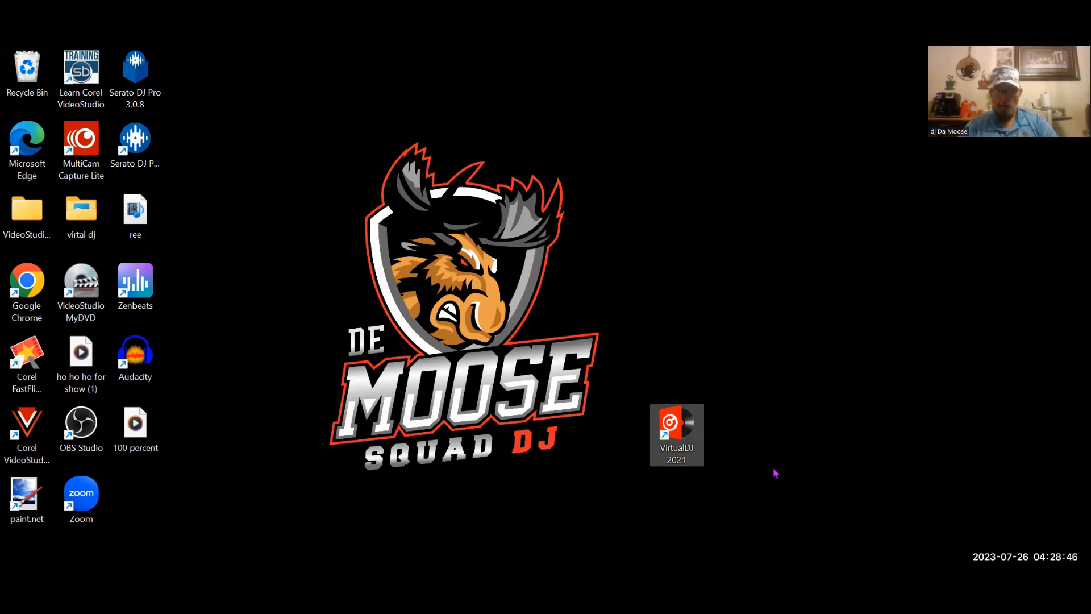
{"action": "mouse_move", "coordinate": [689, 445]}
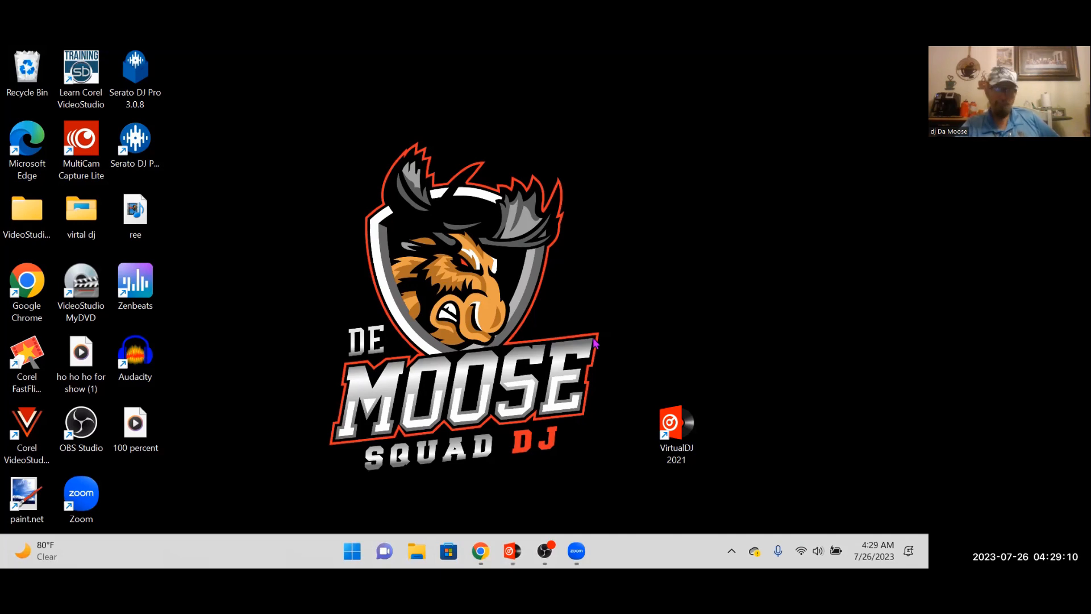
Launch VirtualDJ 2021 from its desktop shortcut.
{"action": "double_click", "coordinate": [675, 427]}
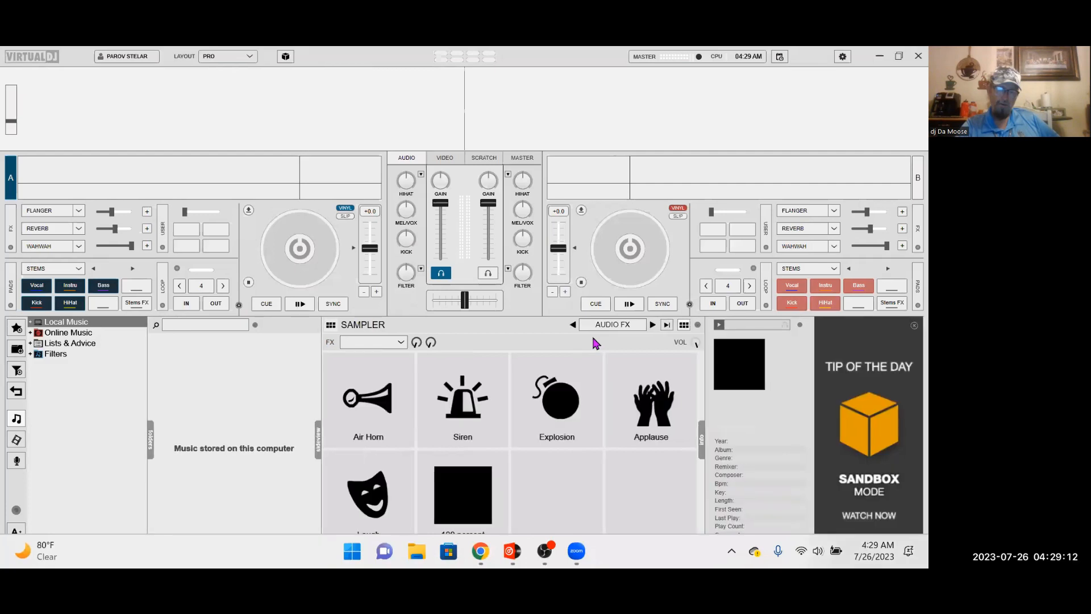
{"action": "mouse_move", "coordinate": [911, 325]}
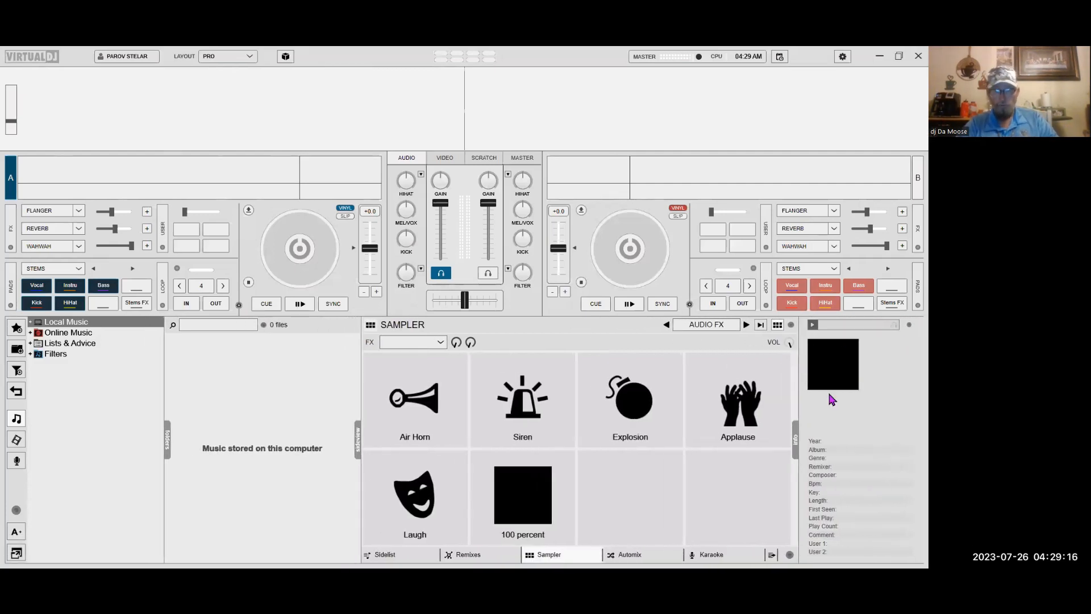
{"action": "mouse_move", "coordinate": [198, 436]}
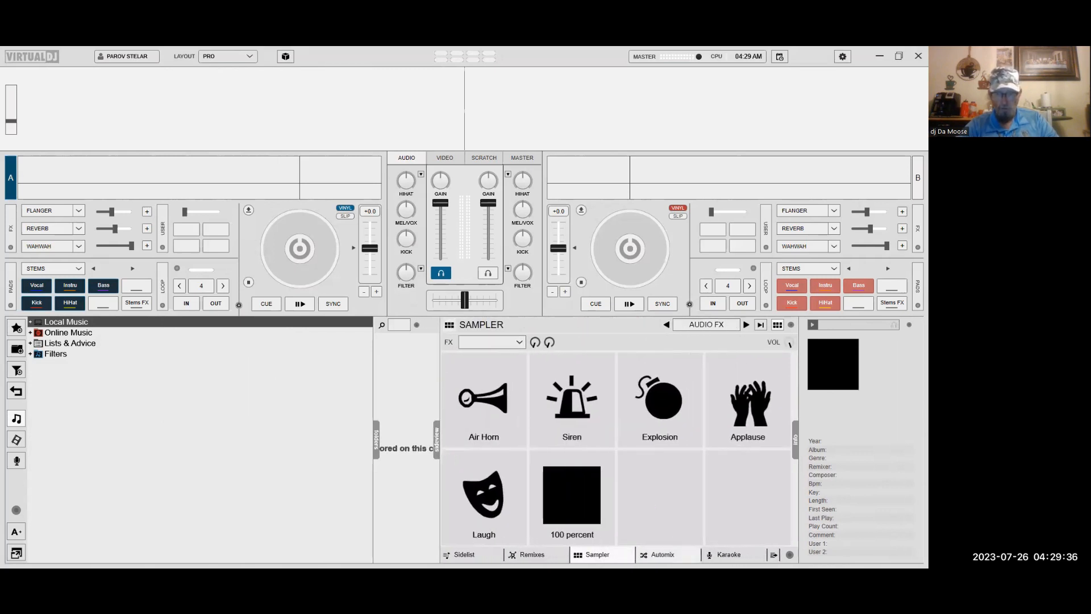
{"action": "left_click", "coordinate": [661, 555]}
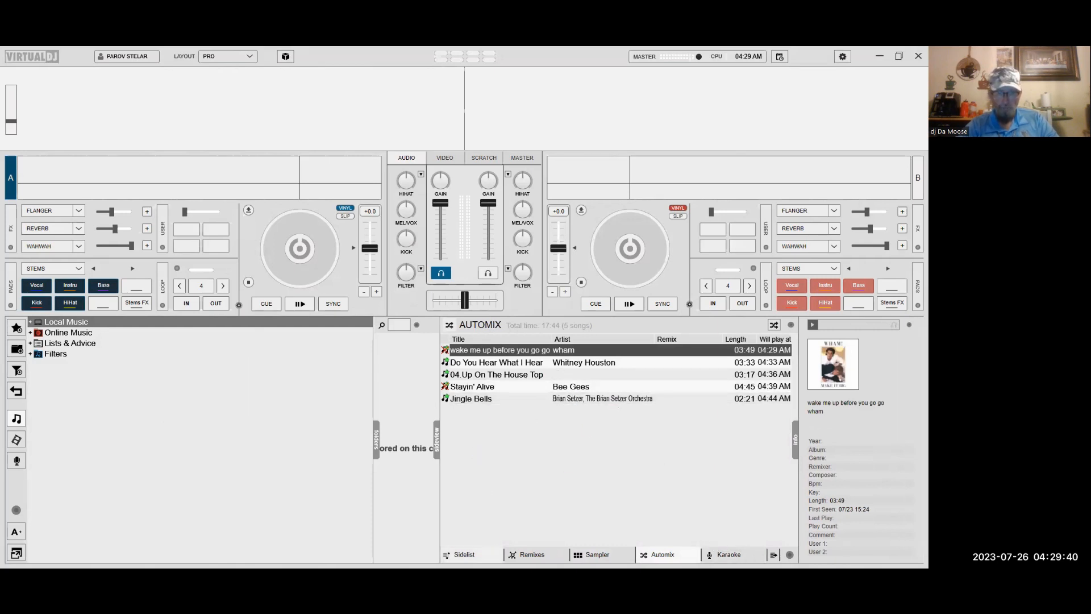
{"action": "left_click", "coordinate": [463, 554]}
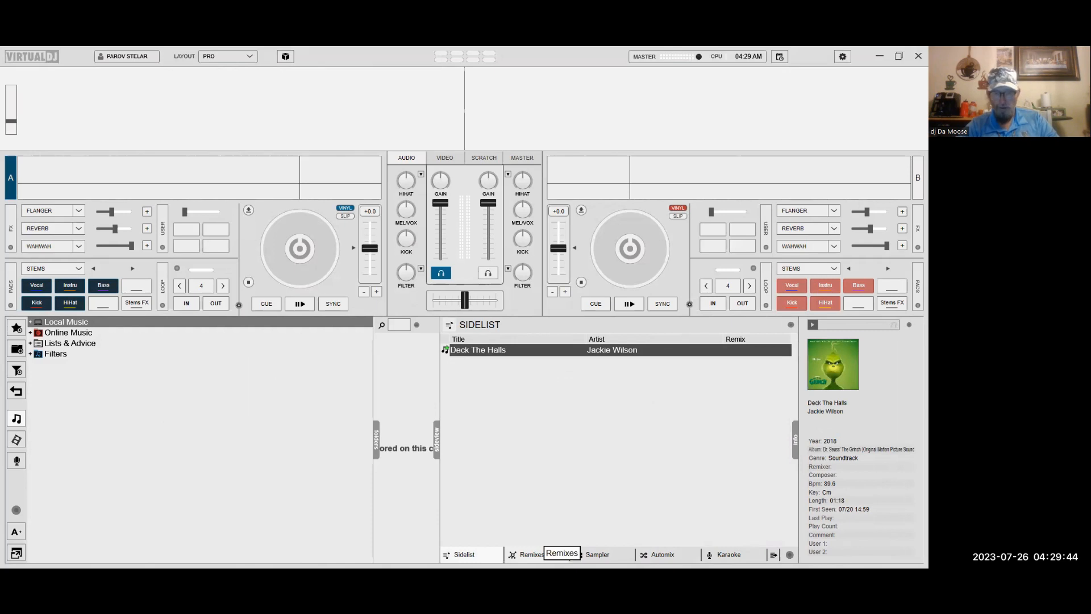
{"action": "left_click", "coordinate": [532, 554]}
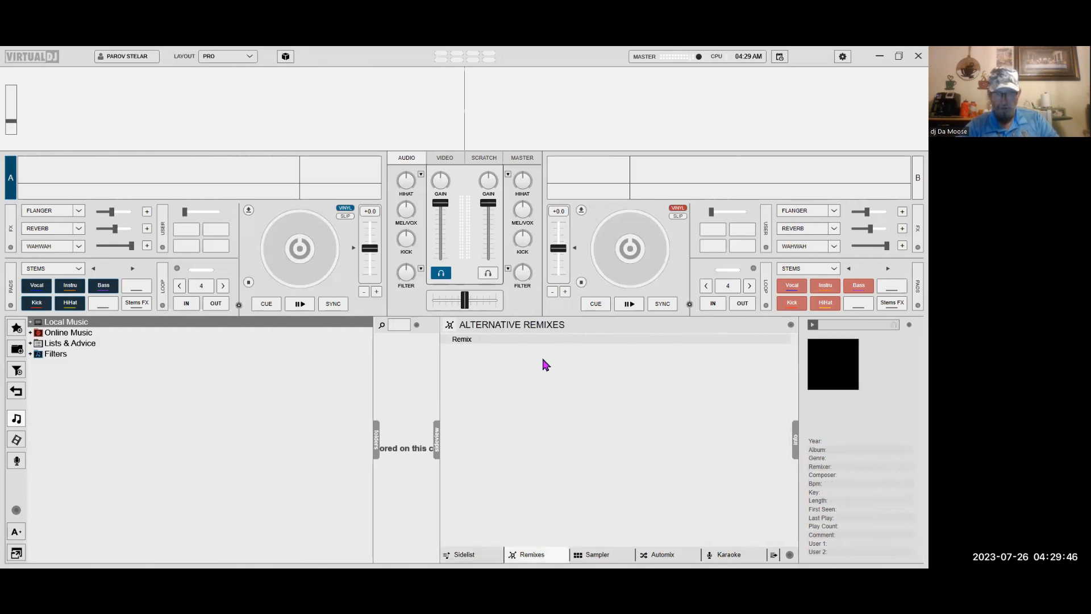
{"action": "left_click", "coordinate": [596, 555]}
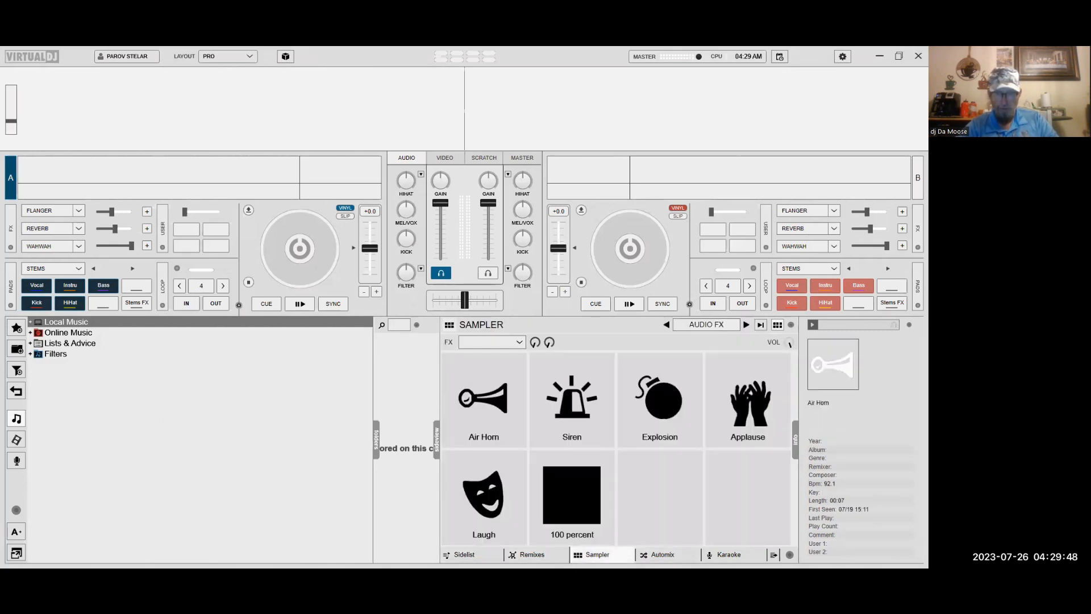
{"action": "left_click", "coordinate": [724, 555]}
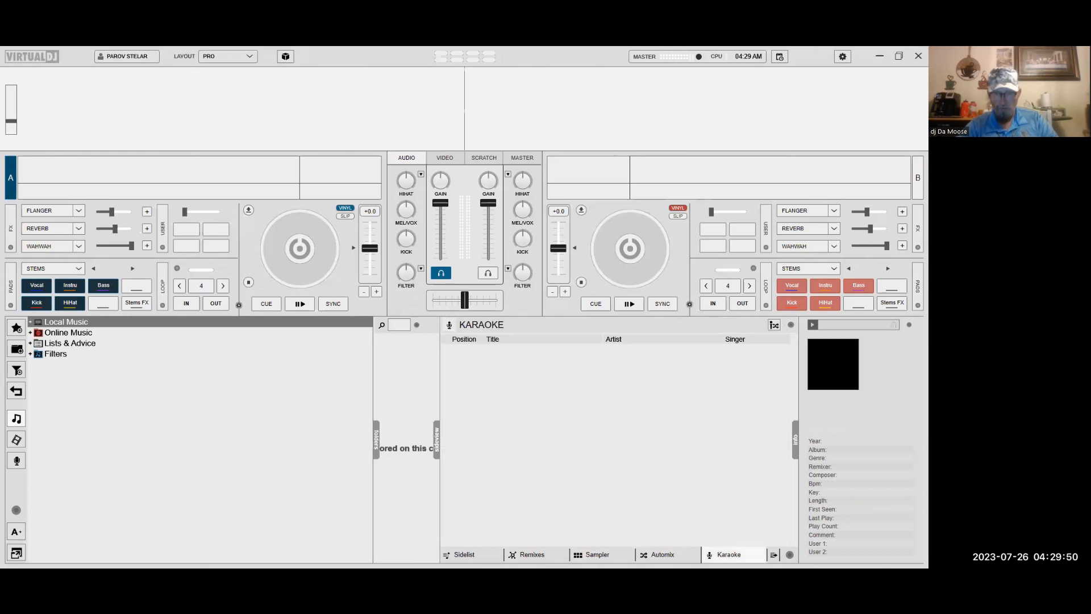
{"action": "left_click", "coordinate": [597, 554]}
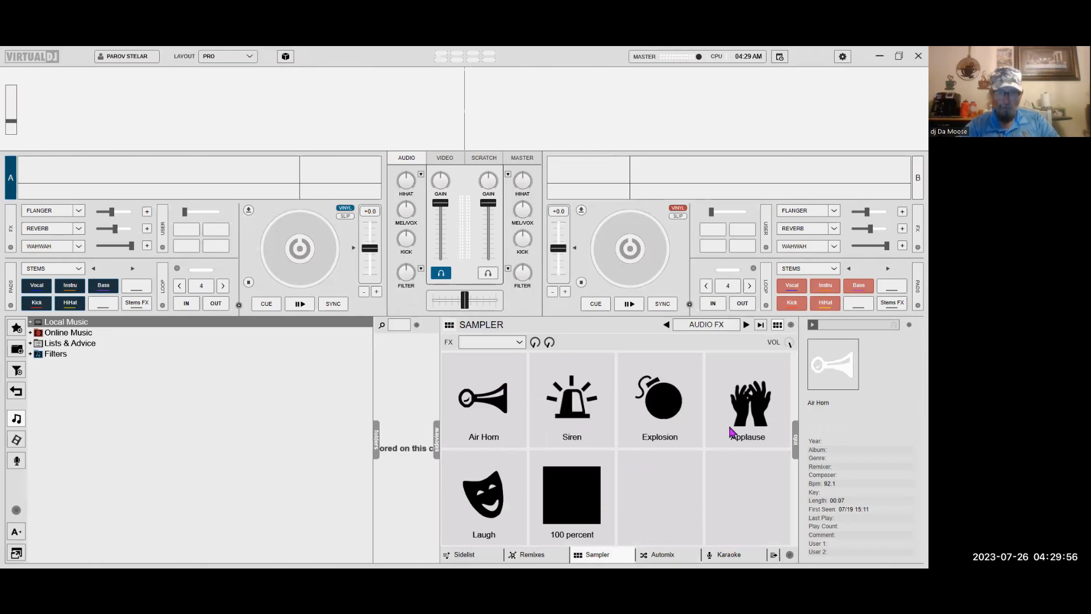
{"action": "mouse_move", "coordinate": [654, 398]}
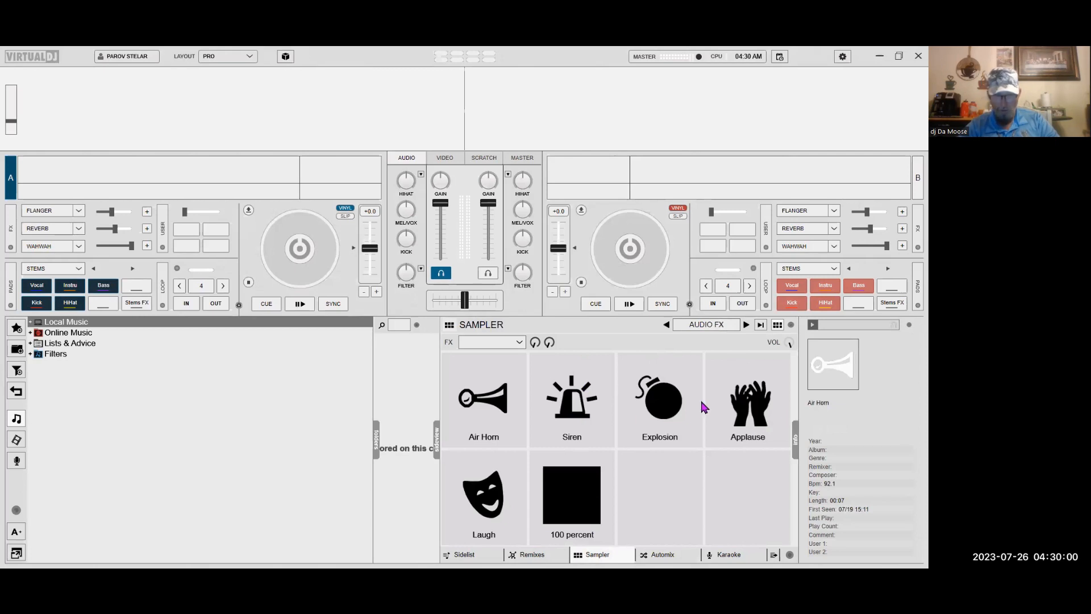
{"action": "mouse_move", "coordinate": [461, 469]}
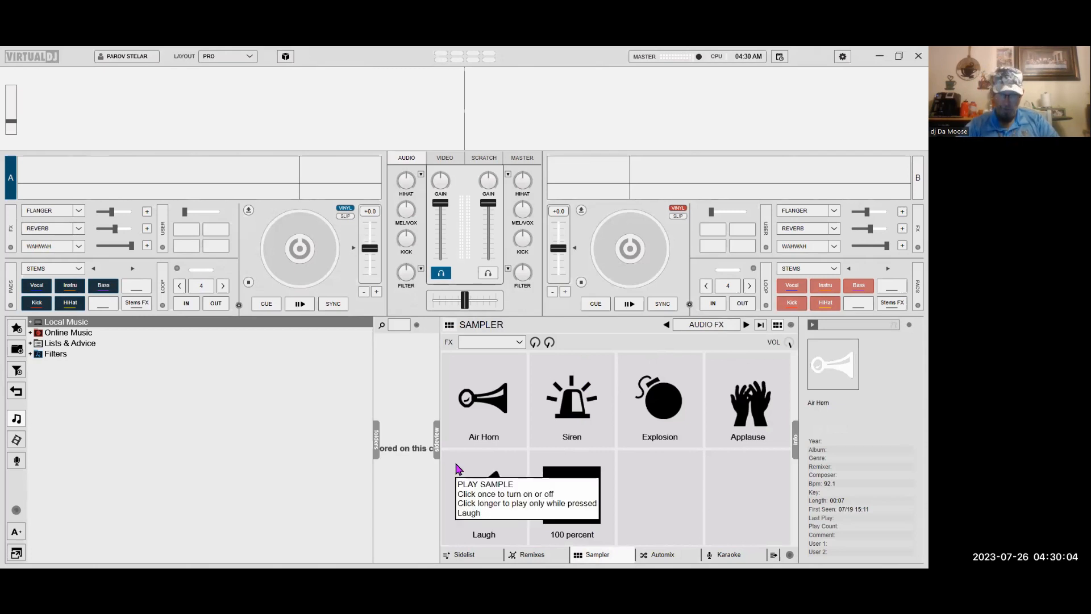
{"action": "mouse_move", "coordinate": [566, 502]}
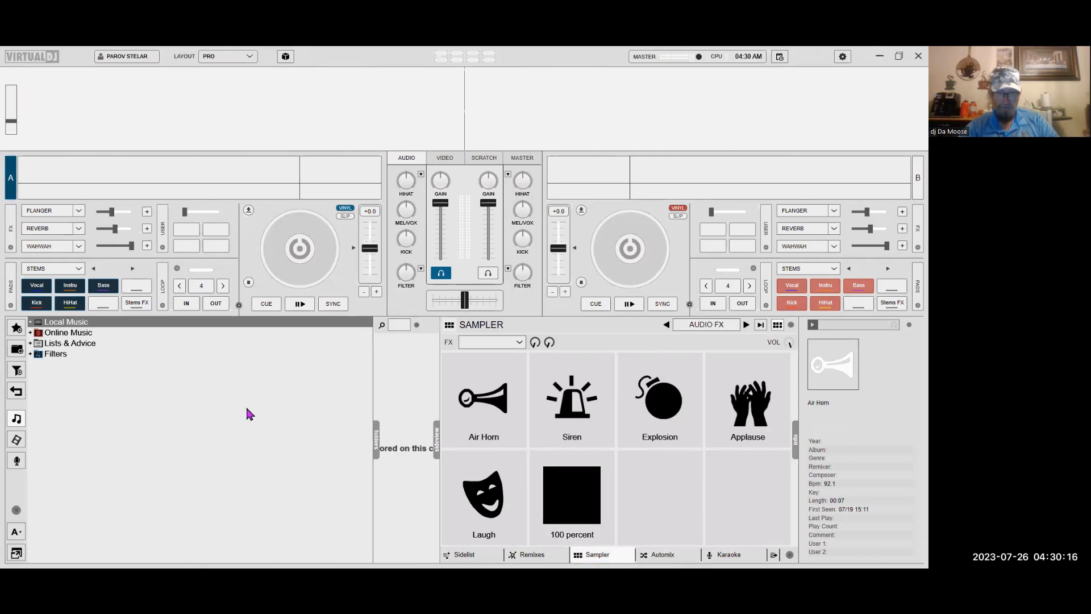
{"action": "mouse_move", "coordinate": [309, 482]}
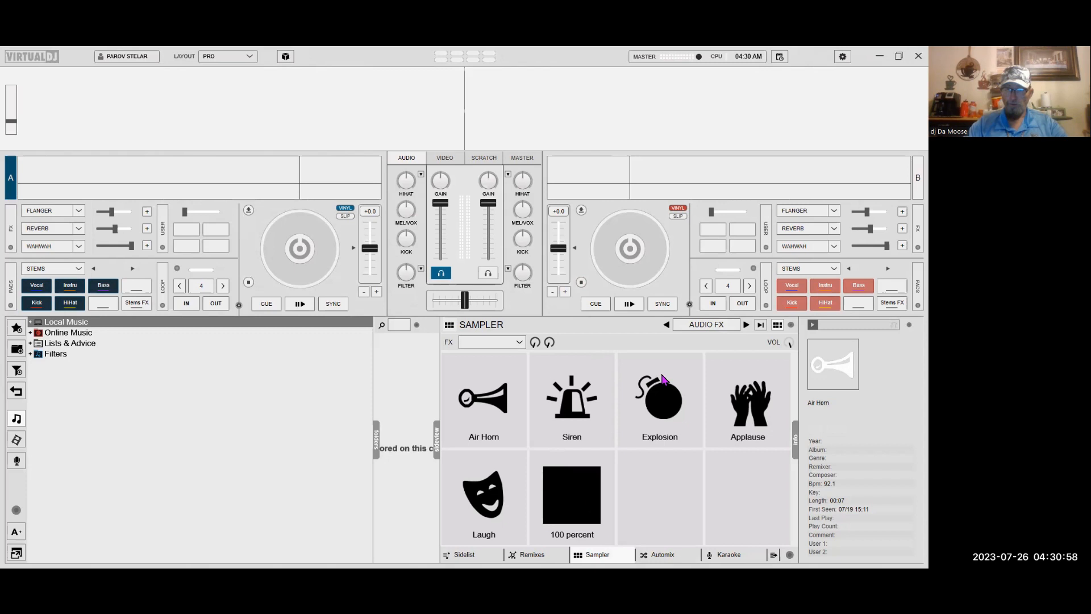
Drag the 'ho ho ho for show' desktop file onto an empty Audio FX sampler pad.
{"action": "left_click", "coordinate": [898, 56]}
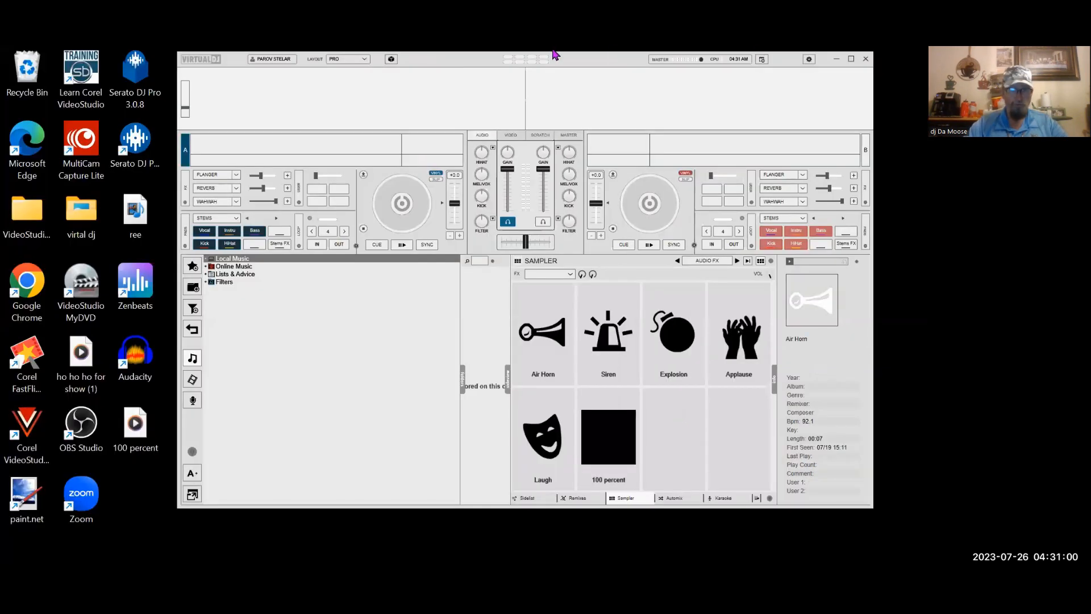
{"action": "left_click_drag", "start_coordinate": [554, 55], "coordinate": [612, 80]}
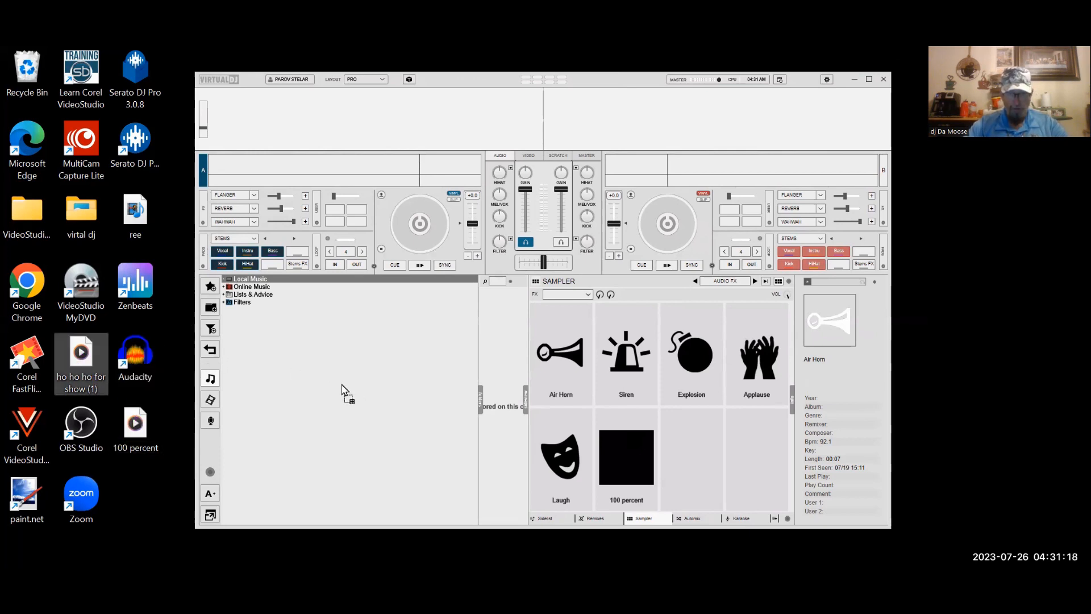
{"action": "mouse_move", "coordinate": [693, 440]}
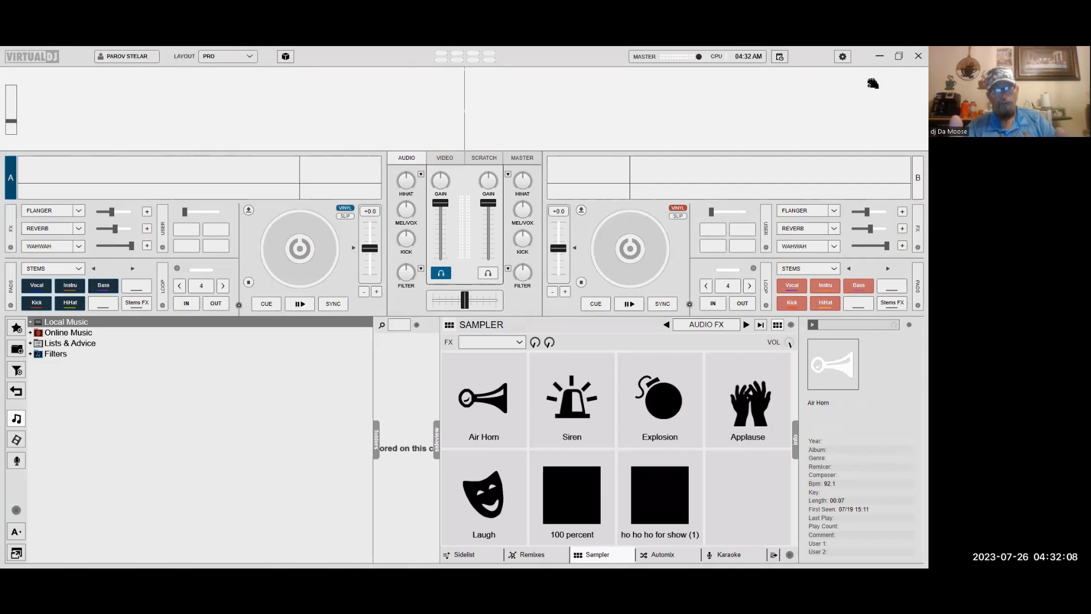
{"action": "mouse_move", "coordinate": [525, 100]}
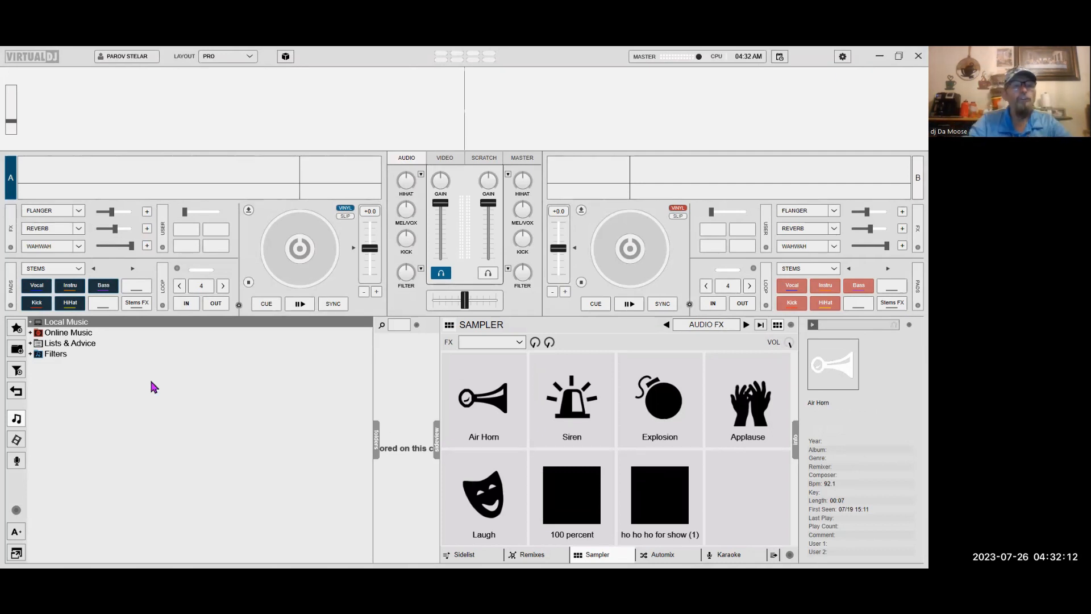
{"action": "mouse_move", "coordinate": [85, 373]}
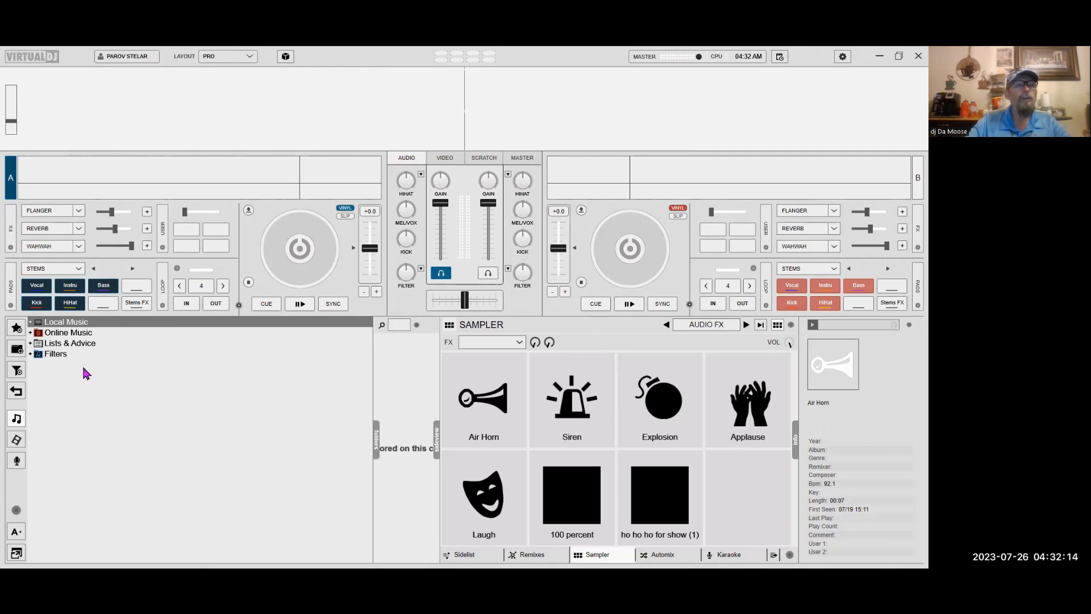
{"action": "mouse_move", "coordinate": [50, 354]}
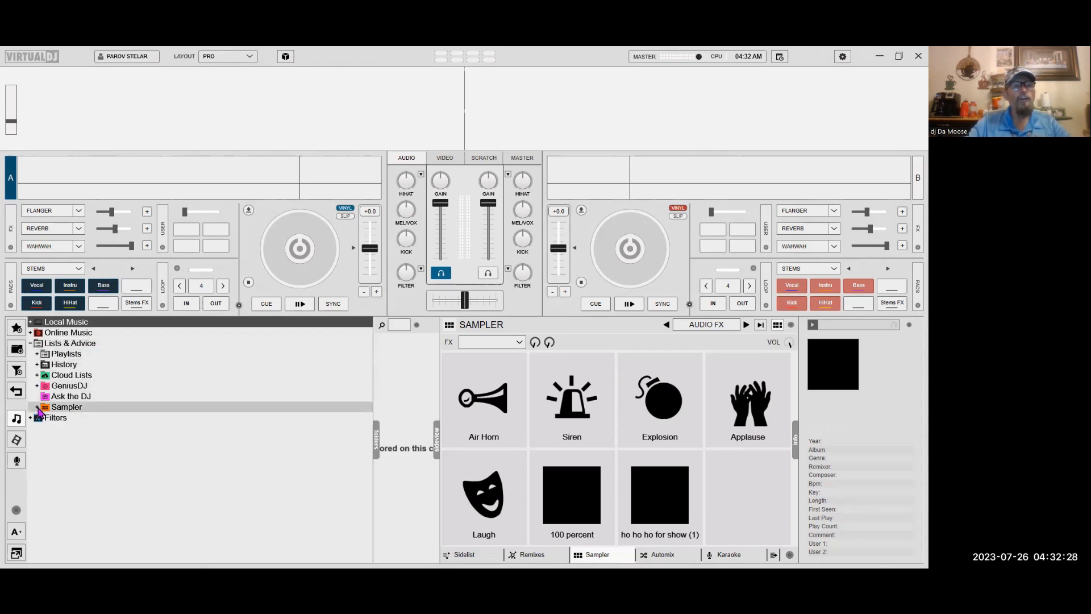
Expand the Sampler folder and show the AUDIO FX bank's sample list in the browser.
{"action": "left_click", "coordinate": [36, 407]}
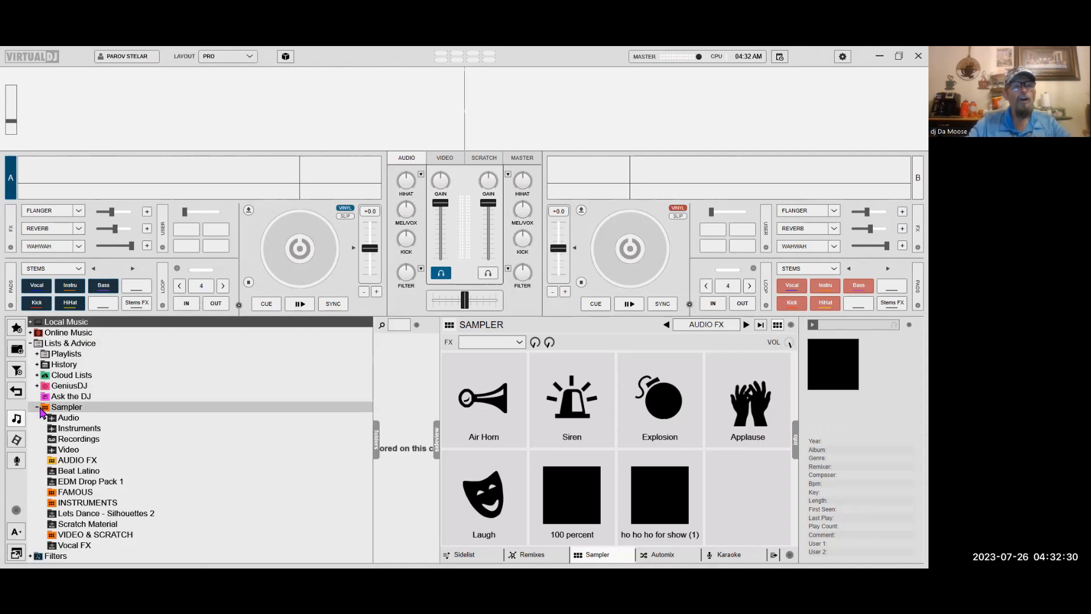
{"action": "left_click", "coordinate": [36, 406]}
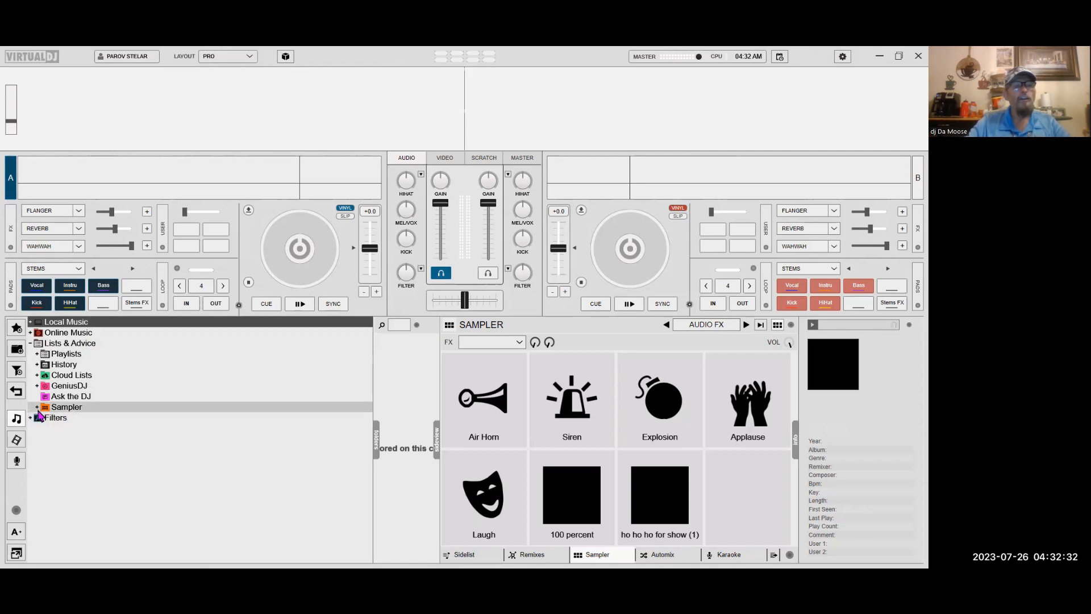
{"action": "left_click", "coordinate": [36, 405]}
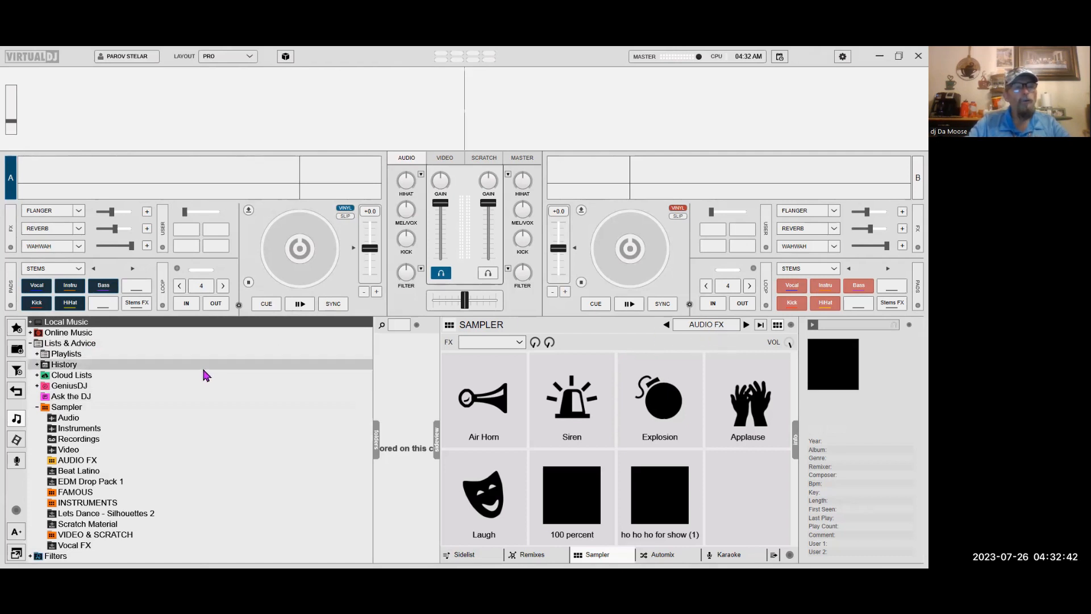
{"action": "left_click", "coordinate": [75, 459]}
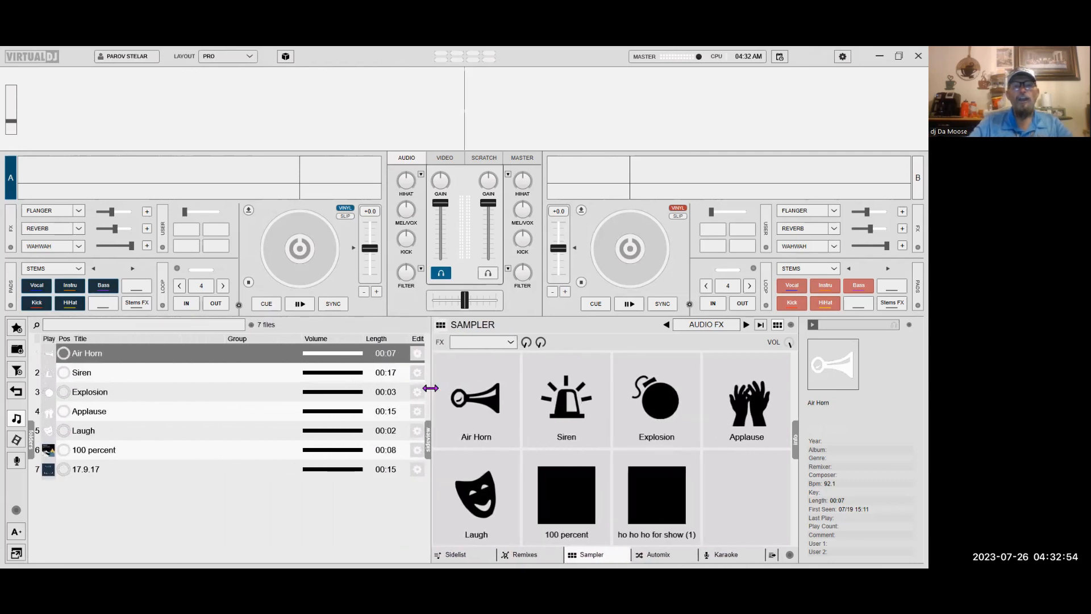
{"action": "mouse_move", "coordinate": [268, 534]}
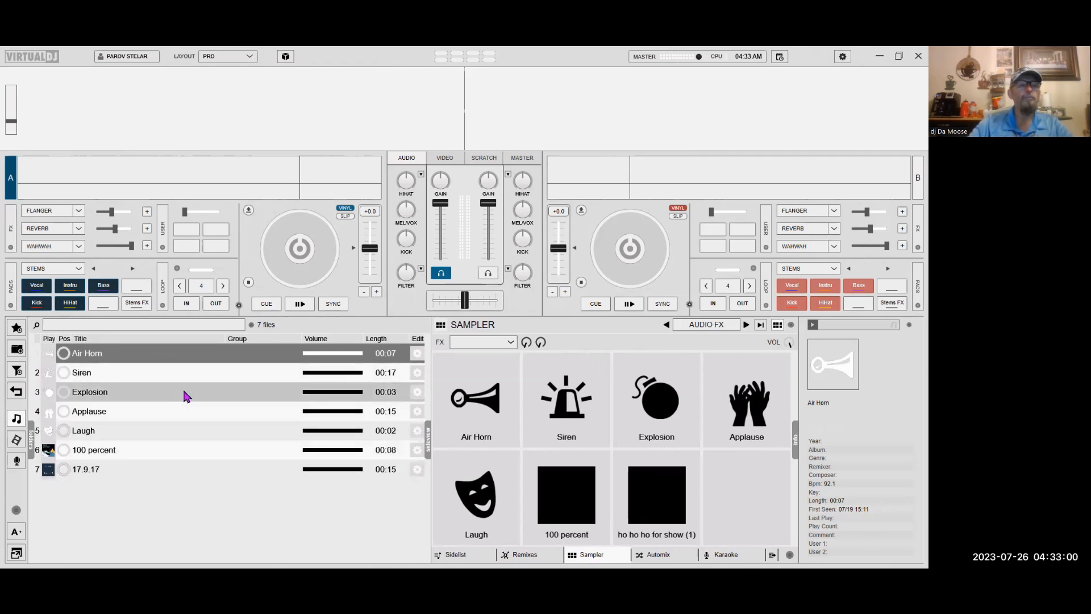
{"action": "mouse_move", "coordinate": [178, 418]}
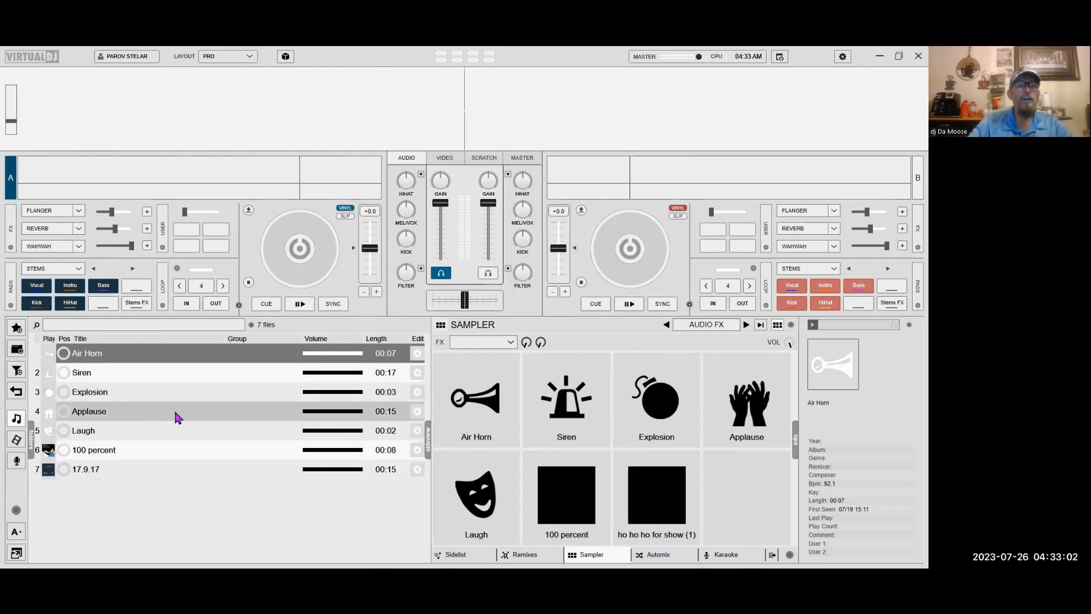
{"action": "mouse_move", "coordinate": [292, 439]}
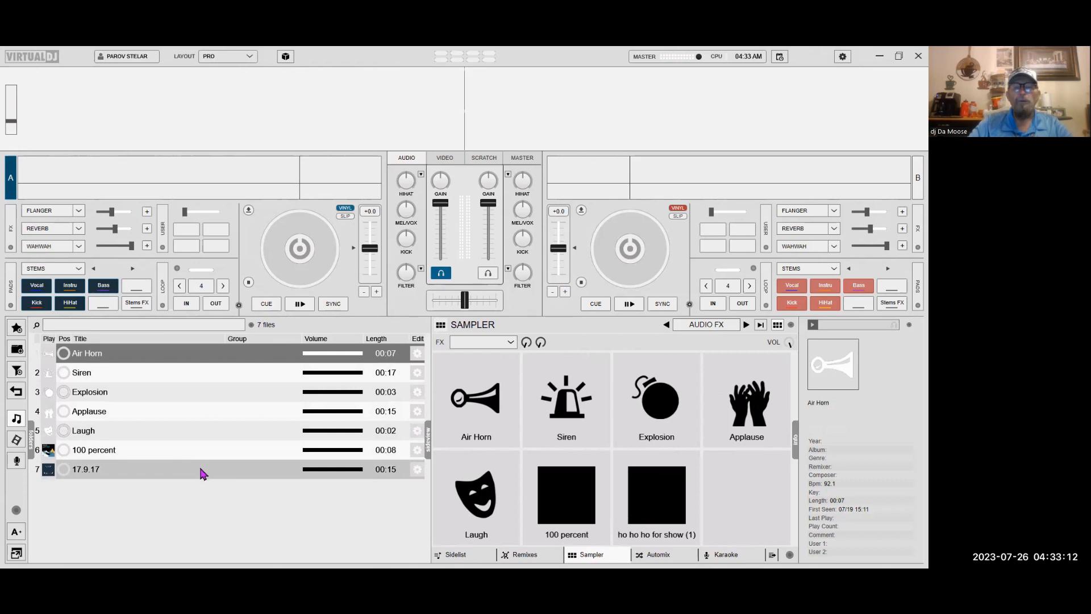
{"action": "mouse_move", "coordinate": [155, 505]}
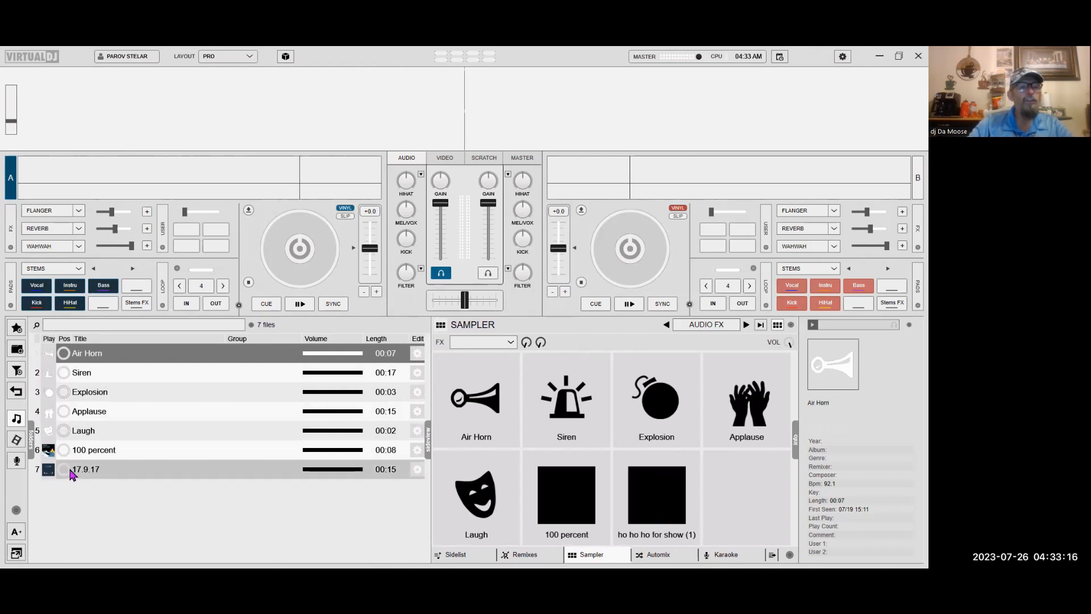
Select the 17.9.17 ho ho ho sample in the AUDIO FX list for removal.
{"action": "left_click", "coordinate": [85, 469]}
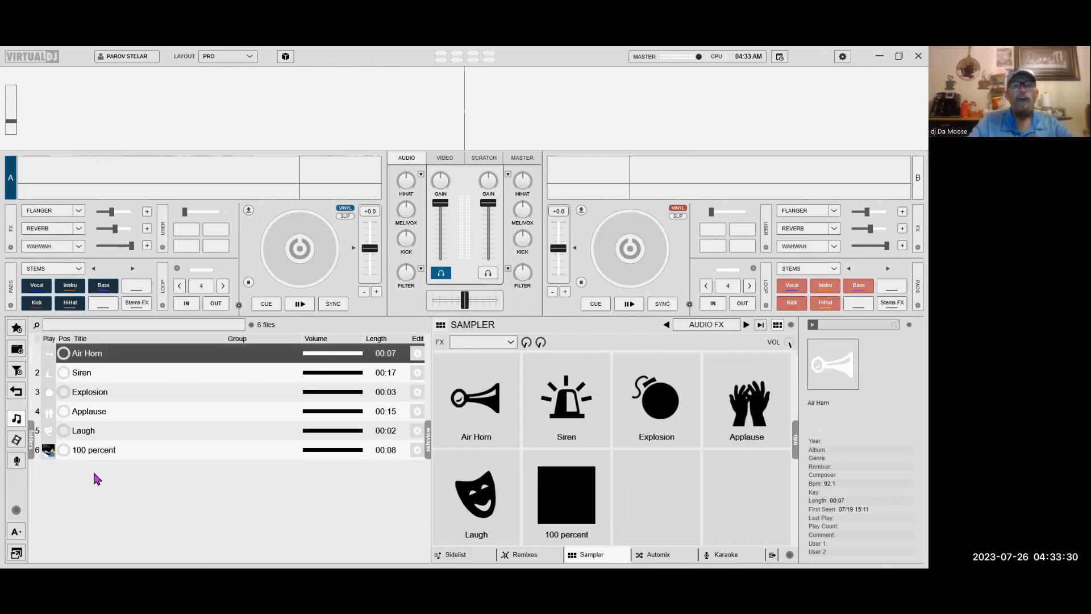
{"action": "mouse_move", "coordinate": [592, 507]}
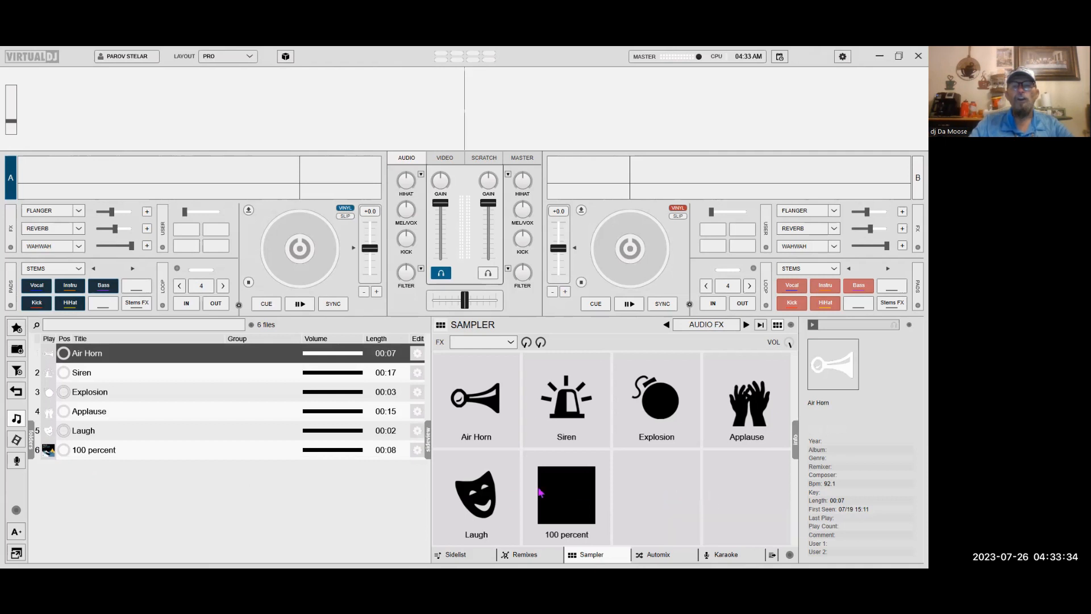
{"action": "mouse_move", "coordinate": [630, 504]}
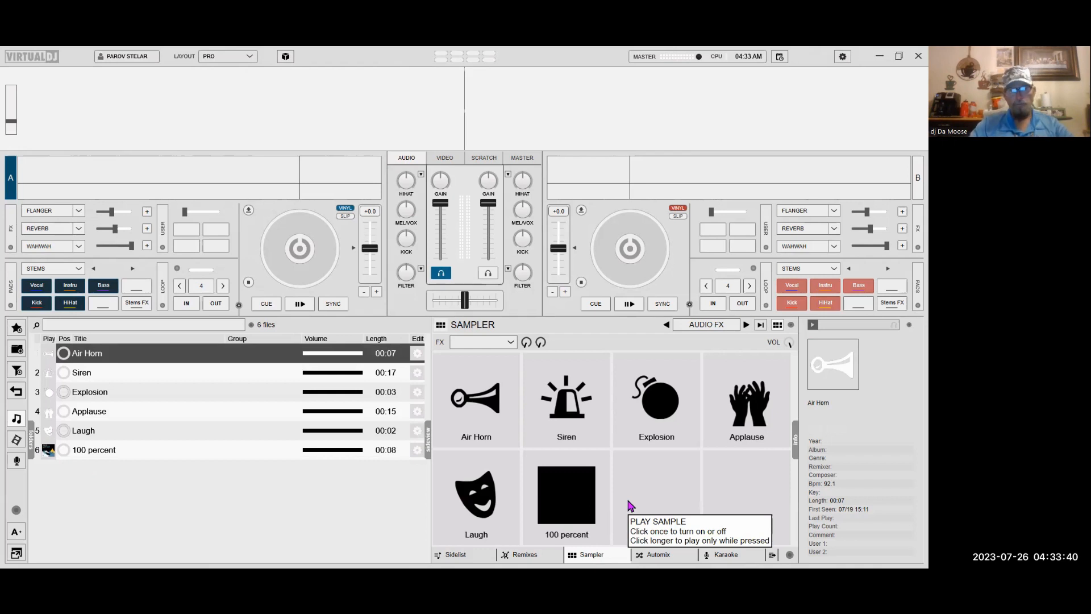
{"action": "mouse_move", "coordinate": [624, 209]}
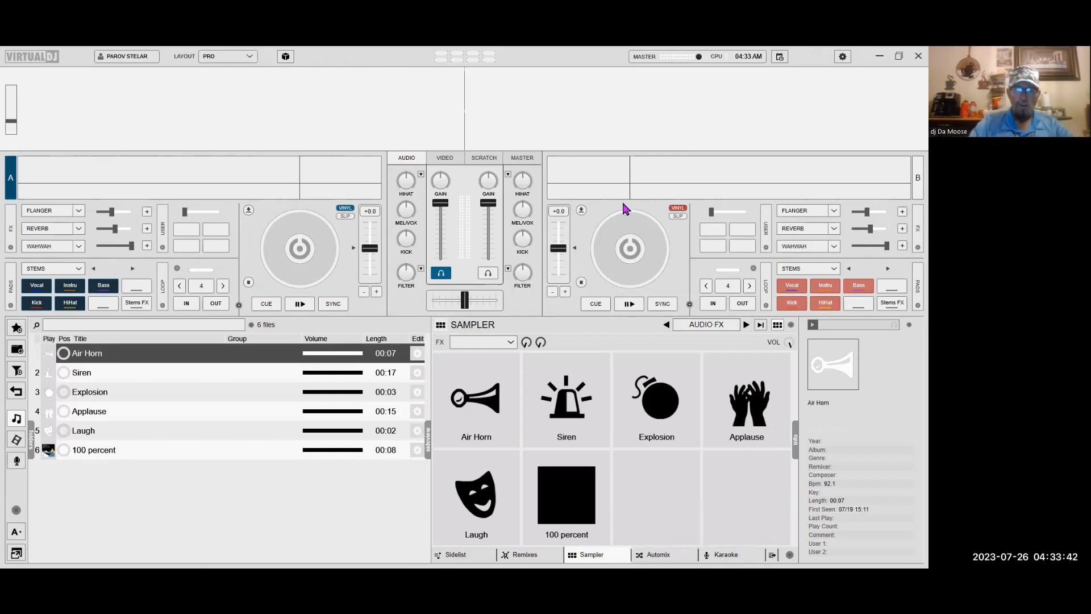